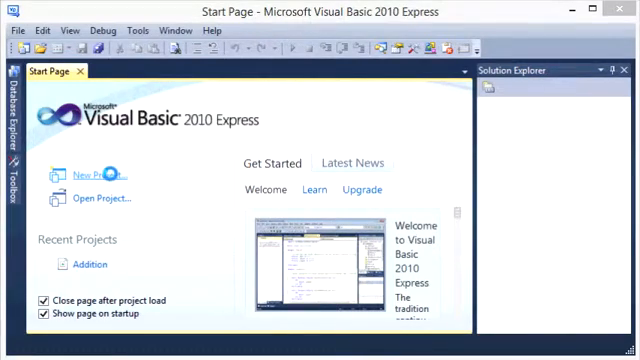
# Start a new Windows Forms project named SimpleSubtraction
pyautogui.click(88, 172)
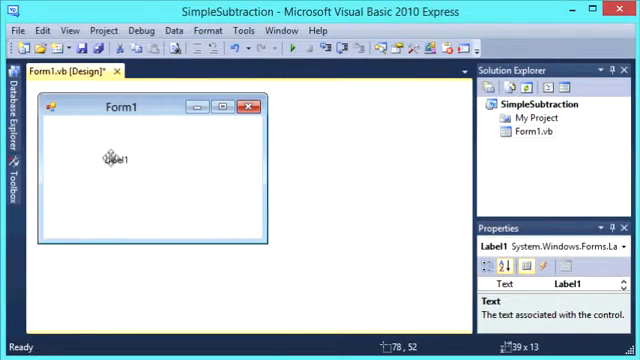
pyautogui.moveTo(304, 230)
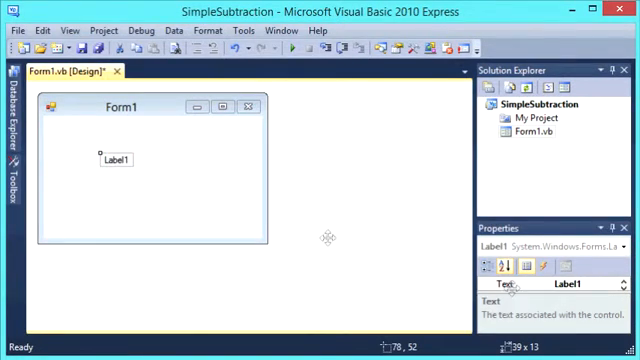
# Generate the Label1_Click handler and switch to Form1's code view
pyautogui.doubleClick(116, 160)
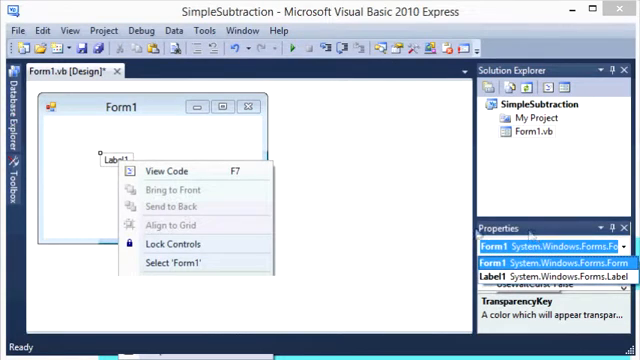
pyautogui.moveTo(186, 190)
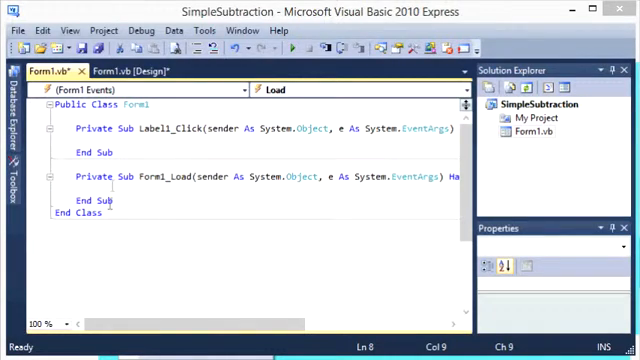
# Declare number1 and number2 As Integer inside Form1_Load
pyautogui.click(100, 188)
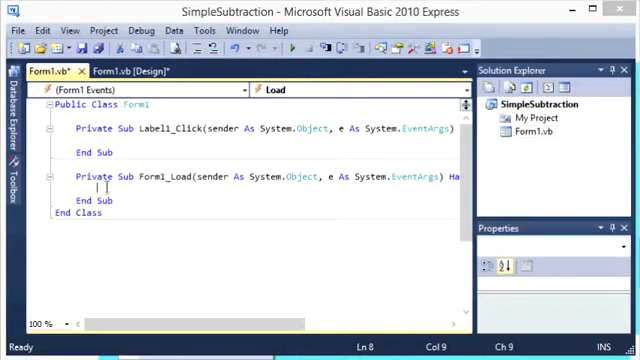
pyautogui.write('Dim')
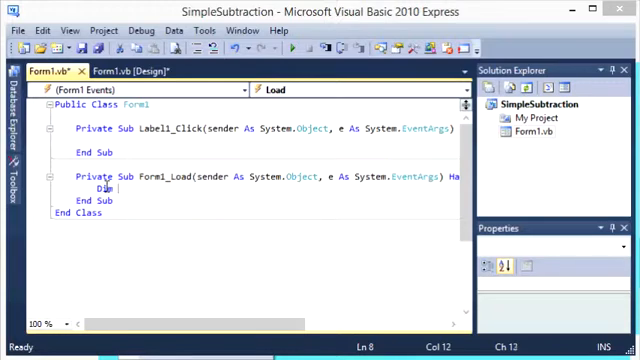
pyautogui.write('number1,')
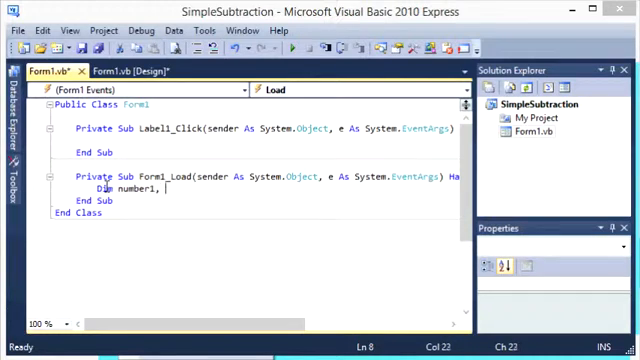
pyautogui.write('number')
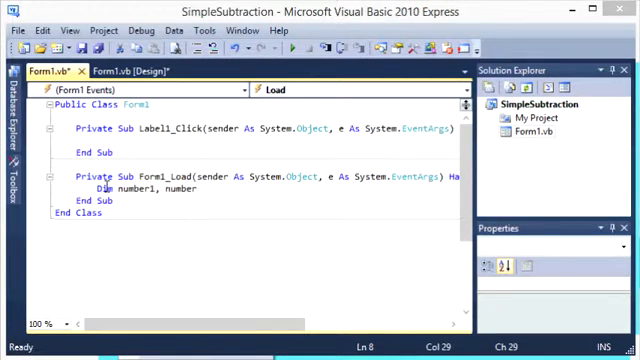
pyautogui.write('2')
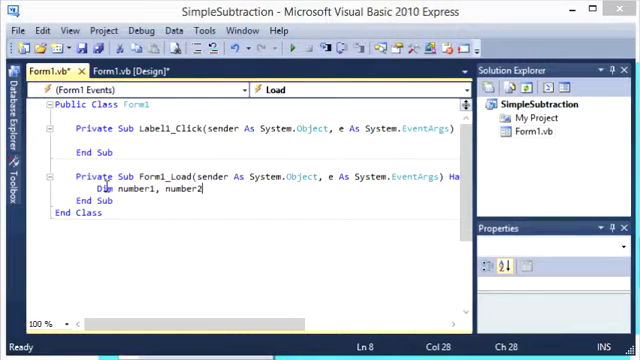
pyautogui.write('As Integer')
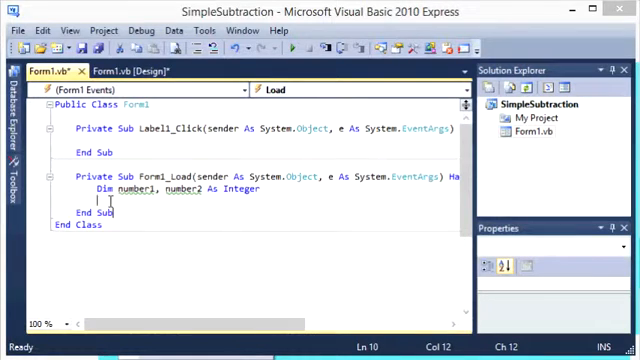
# Assign number1 = 10 and number2 = 7
pyautogui.write('numbe')
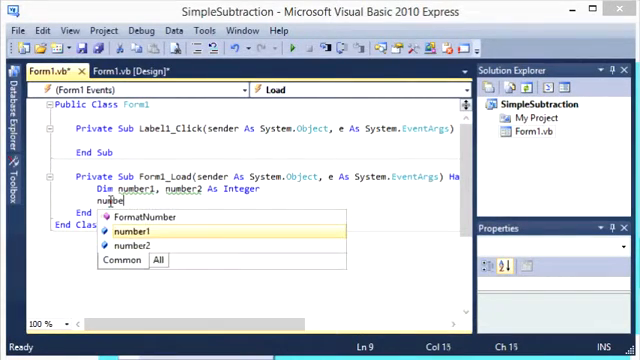
pyautogui.write('r1')
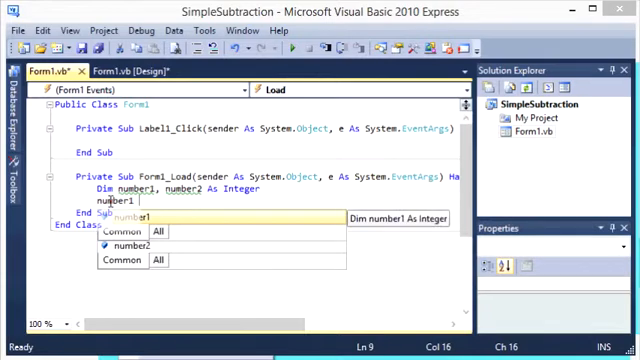
pyautogui.write('=')
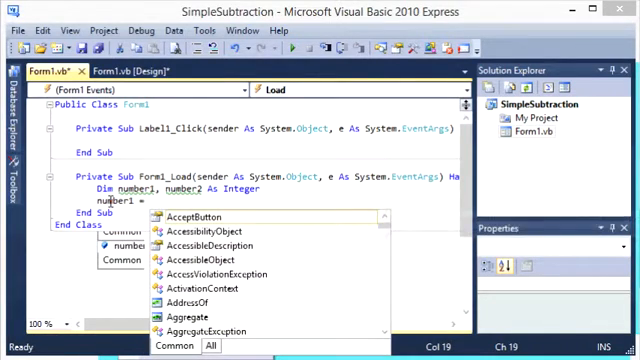
pyautogui.write('10')
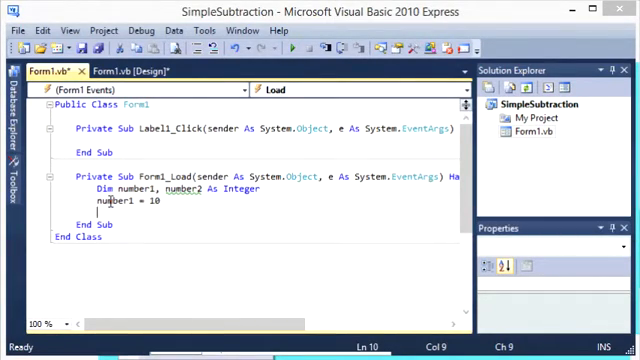
pyautogui.write('number2')
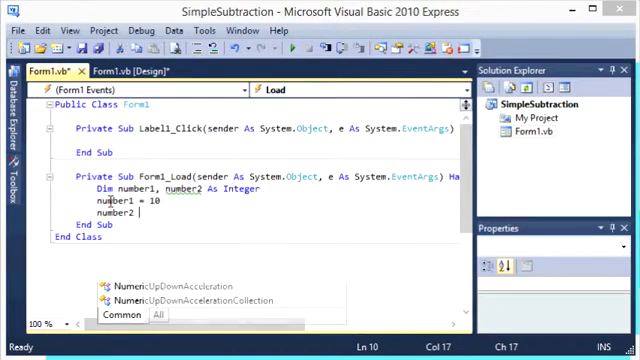
pyautogui.write('7')
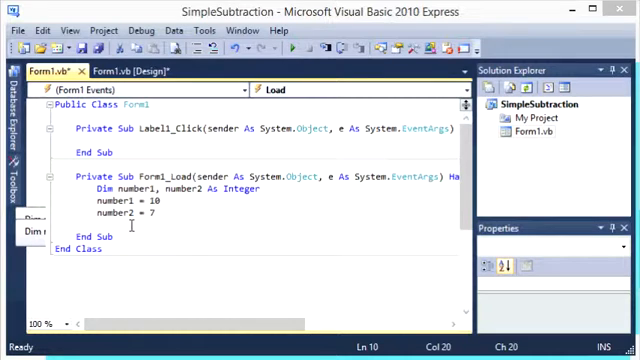
# Write Label1.Text = number1 - number2 in Form1_Load
pyautogui.write('Label1')
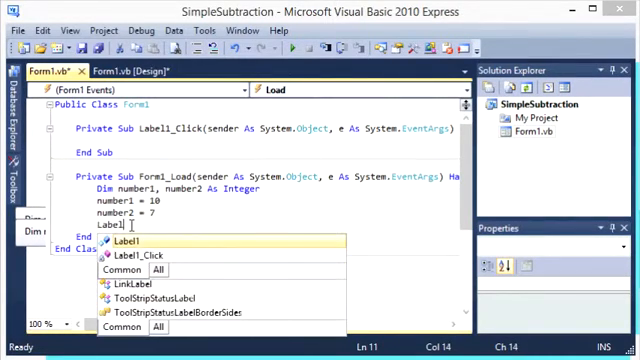
pyautogui.write('.Text =')
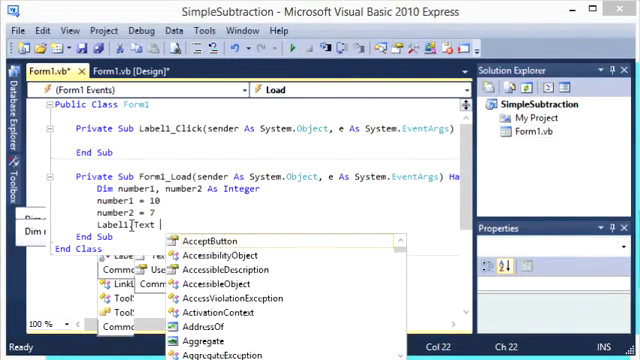
pyautogui.write('n')
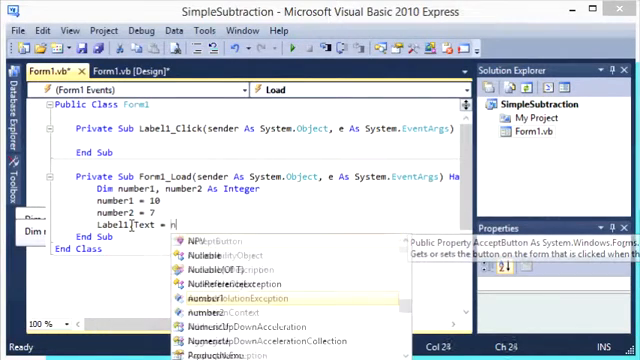
pyautogui.write('number1')
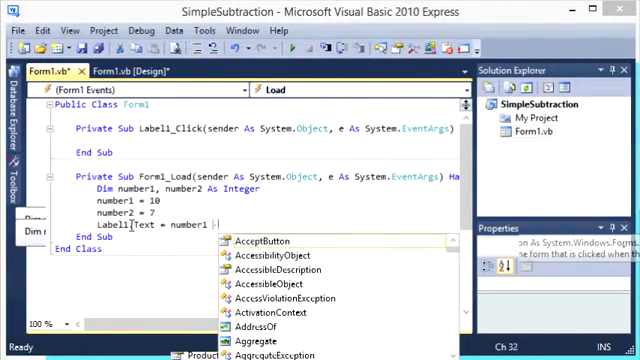
pyautogui.write('- num')
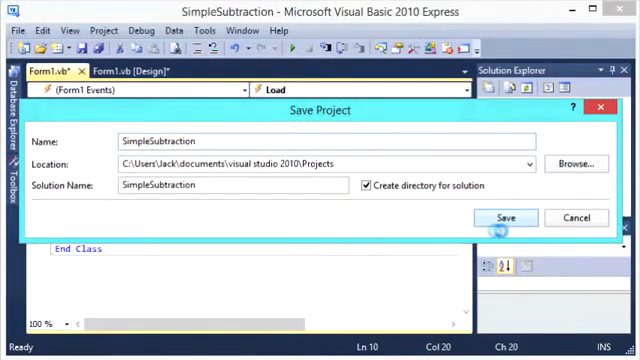
# Save SimpleSubtraction, run it to see the label show 3, and close the running form
pyautogui.click(504, 216)
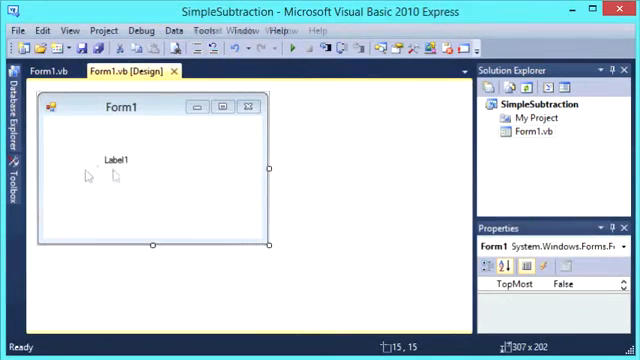
pyautogui.click(24, 72)
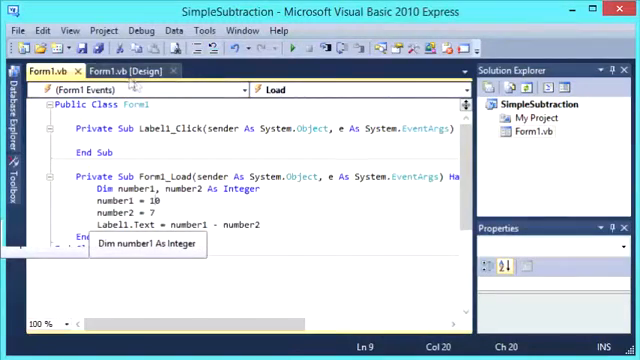
pyautogui.click(124, 70)
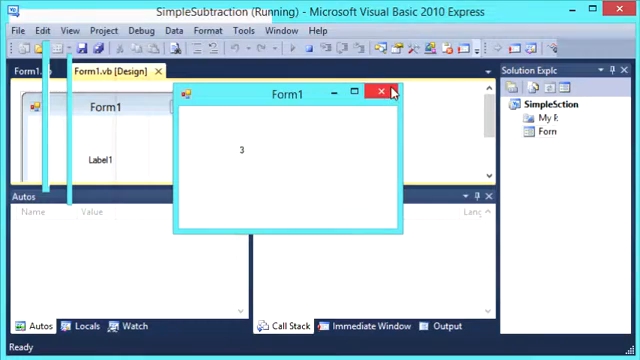
pyautogui.click(384, 94)
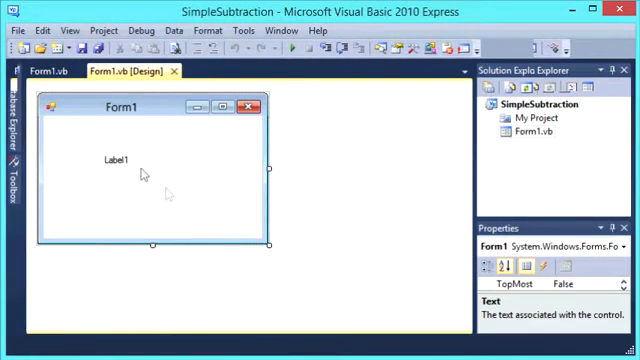
pyautogui.click(114, 160)
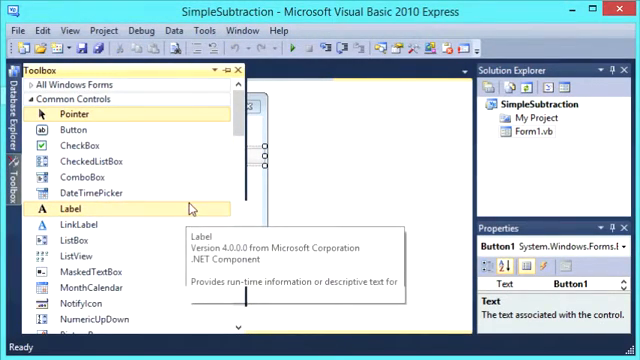
# Scroll the Toolbox Common Controls to reach TextBox and Button for Form1
pyautogui.scroll(-3)
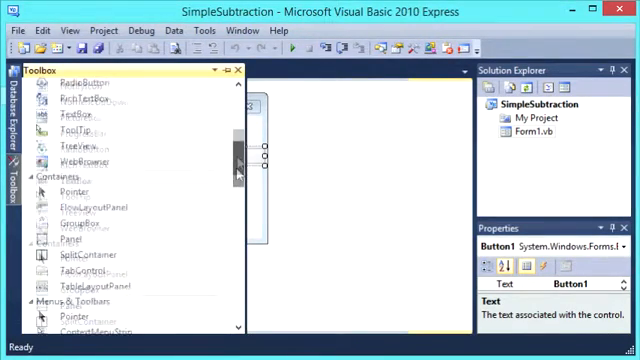
pyautogui.scroll(-3)
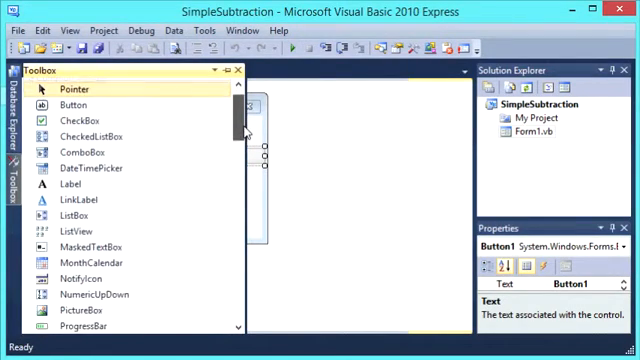
pyautogui.scroll(-3)
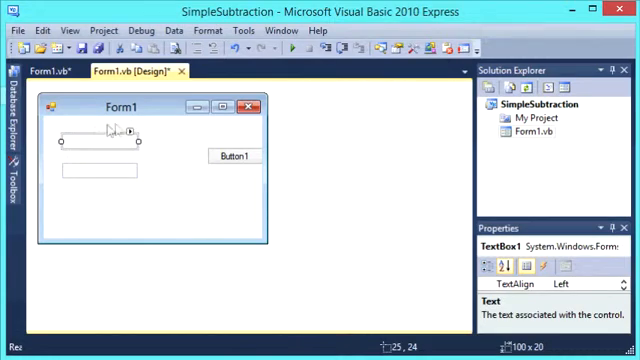
# Move Button1 below the two textboxes along the form's left side
pyautogui.moveTo(230, 156); pyautogui.dragTo(120, 220)
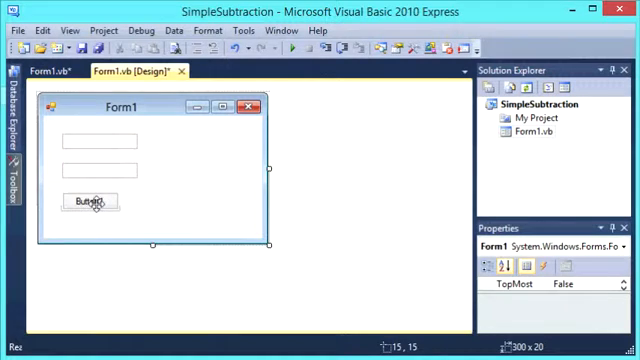
pyautogui.click(88, 202)
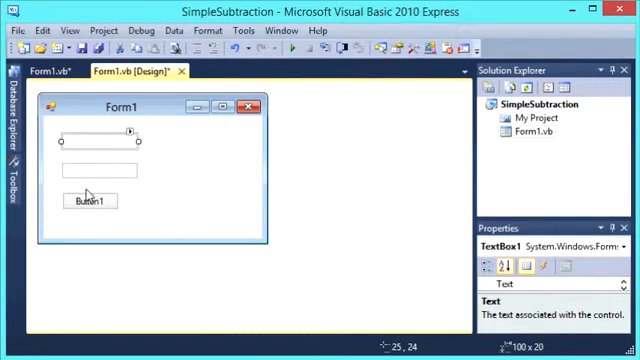
pyautogui.click(92, 172)
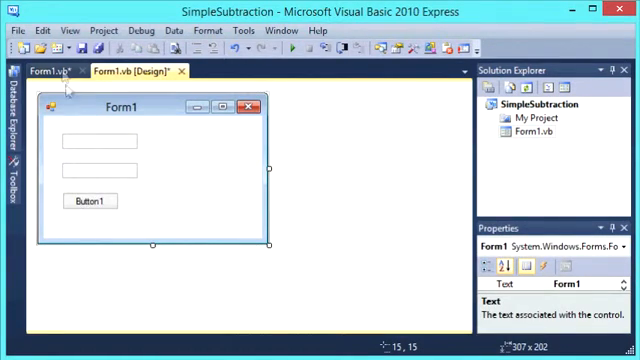
# In Button1_Click declare two integers and assign number1 = TextBox1.Text, number2 = TextBox2.Text
pyautogui.doubleClick(92, 200)
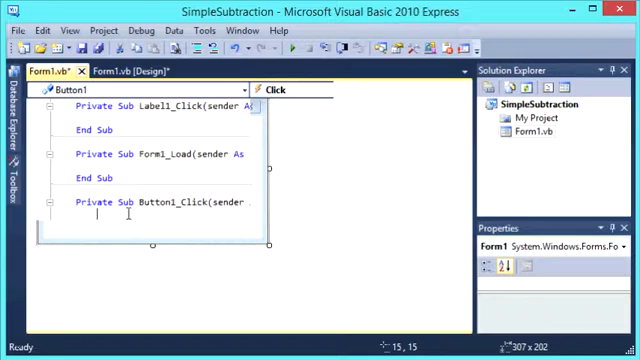
pyautogui.moveTo(120, 70)
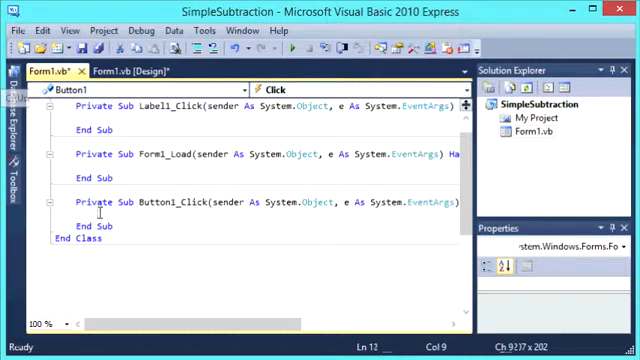
pyautogui.write('Dim number1, number2 As Integer')
pyautogui.write('number1 =')
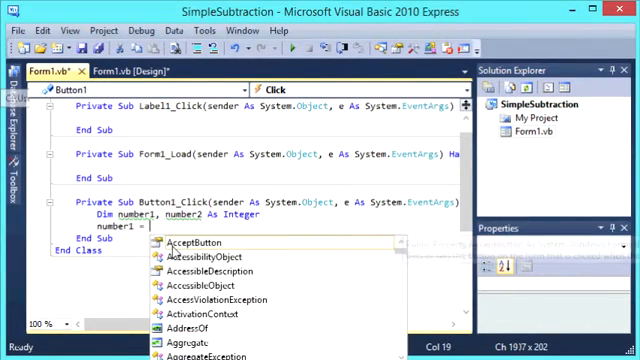
pyautogui.write('TextBox1.Text')
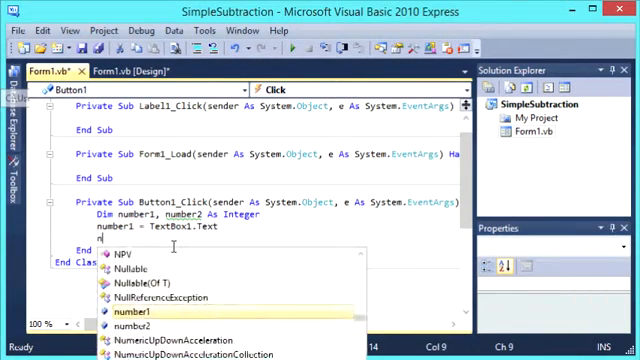
pyautogui.write('number2')
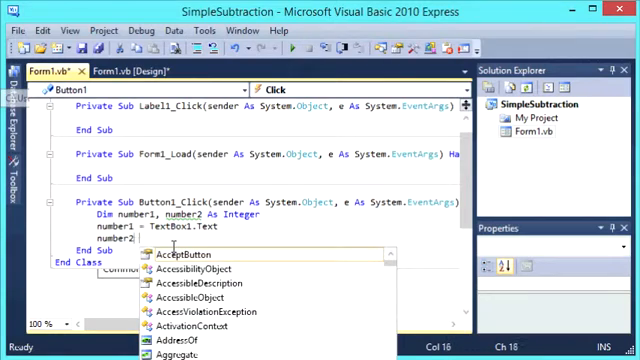
pyautogui.write('Text')
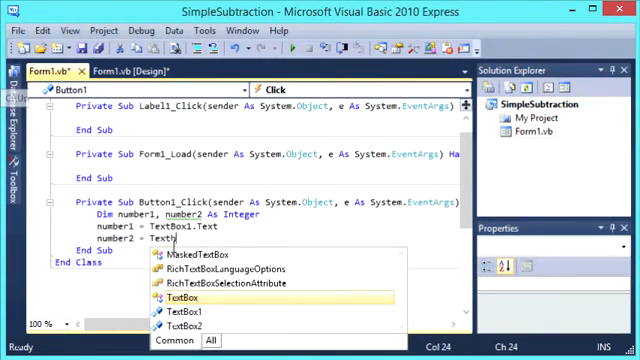
pyautogui.write('Box')
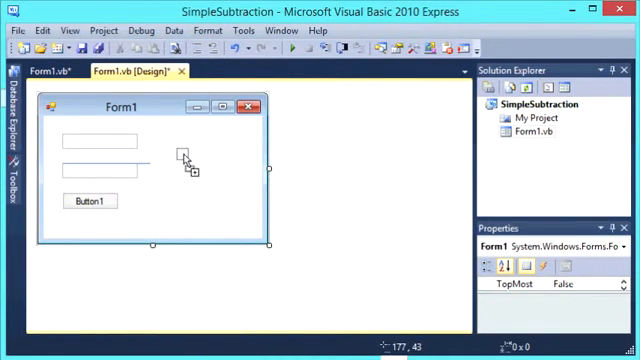
pyautogui.click(36, 72)
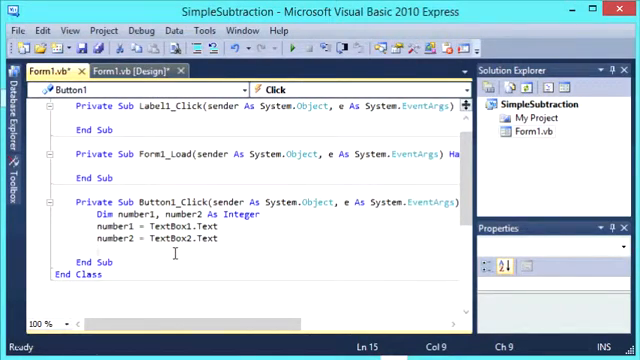
# Write Label1.Text = number1 - number2 in Button1_Click
pyautogui.write('Label1.')
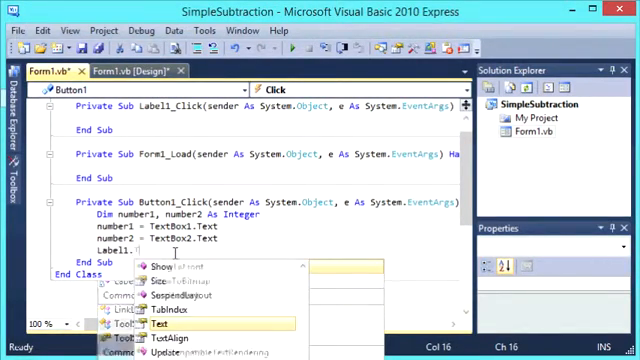
pyautogui.write('Text =')
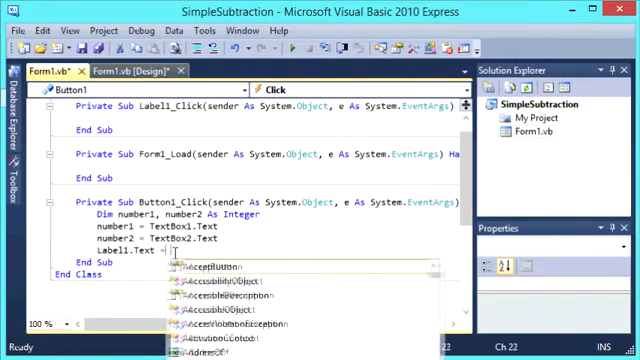
pyautogui.write('number1')
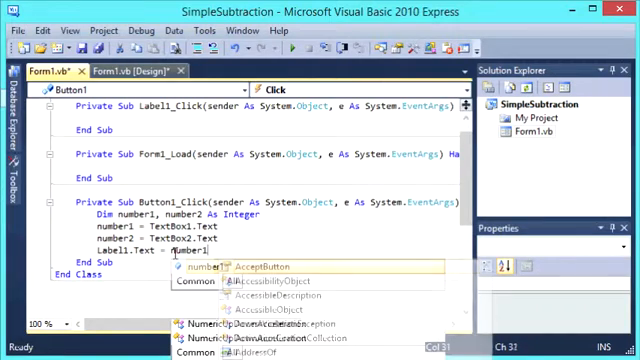
pyautogui.write('-')
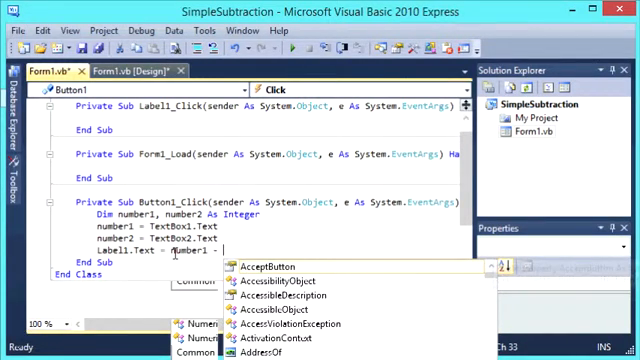
pyautogui.write('number2')
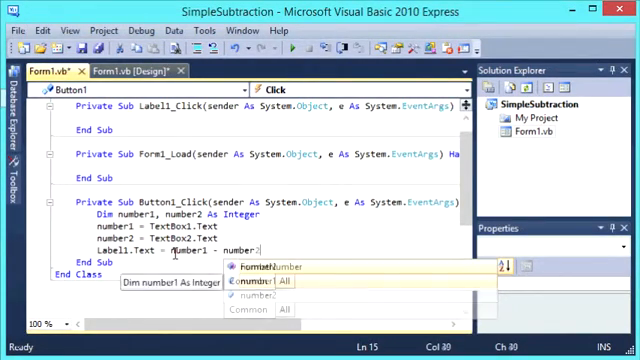
pyautogui.press('Enter')
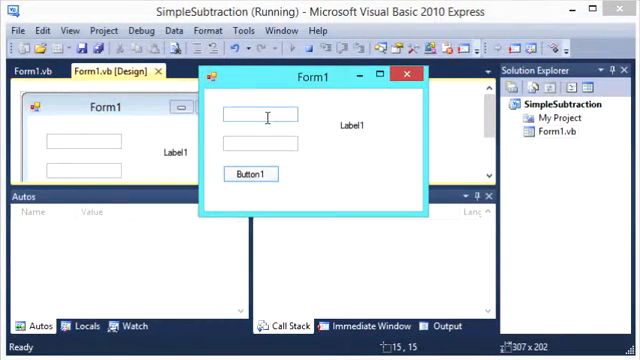
# Enter 10 and 1 in the running form's textboxes to test the subtraction
pyautogui.write('10')
pyautogui.click(260, 144)
pyautogui.write('7')
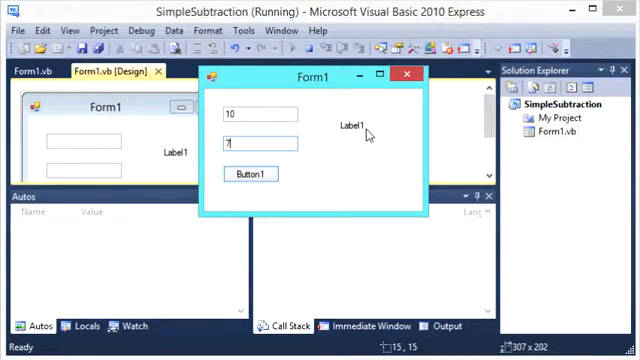
pyautogui.click(248, 174)
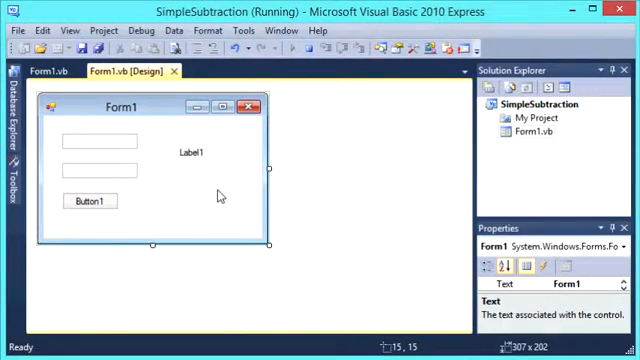
pyautogui.moveTo(312, 120)
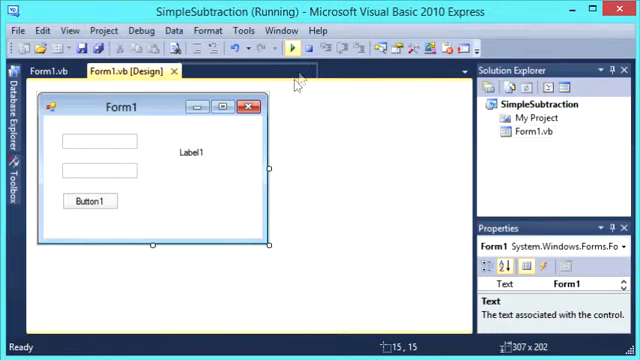
pyautogui.moveTo(312, 48)
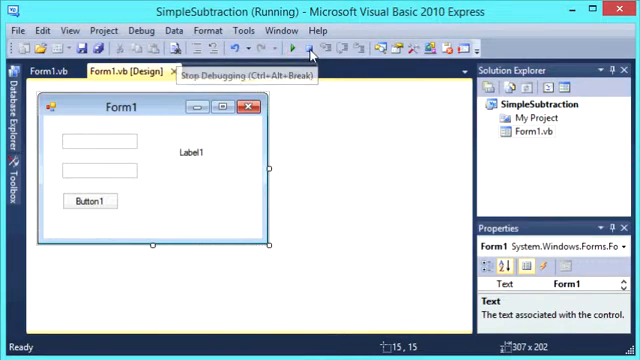